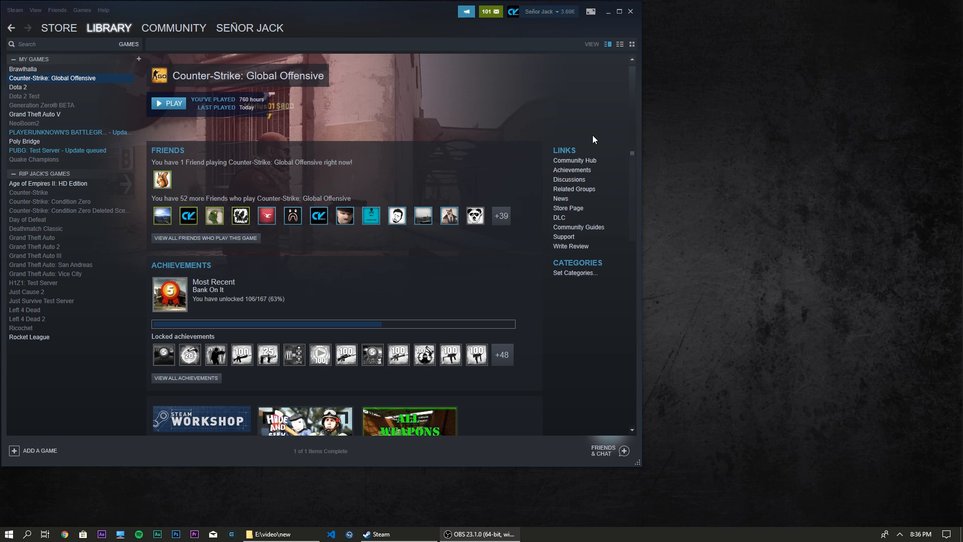
mouse_move(73, 82)
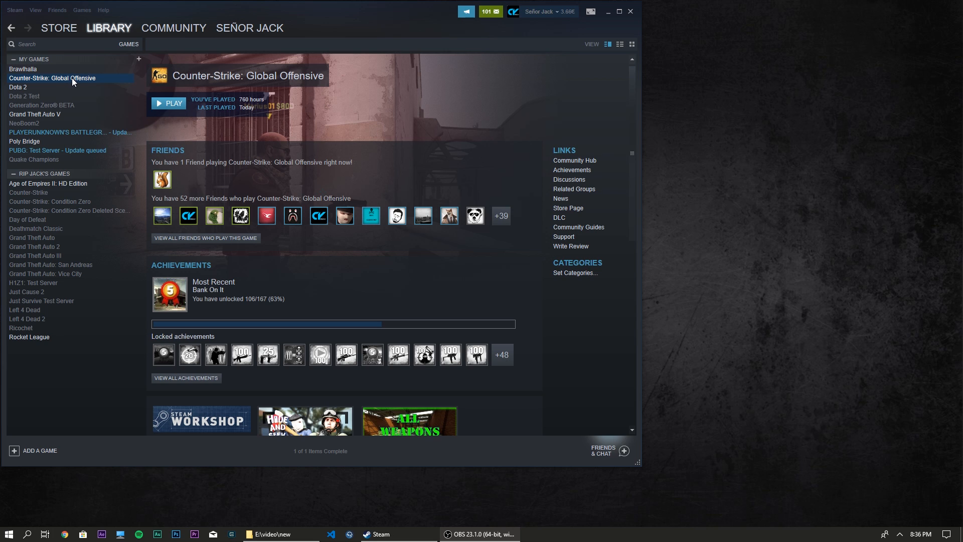
Verify CS:GO's game files from Properties > Local Files and dismiss the all-files-validated result
right_click(52, 78)
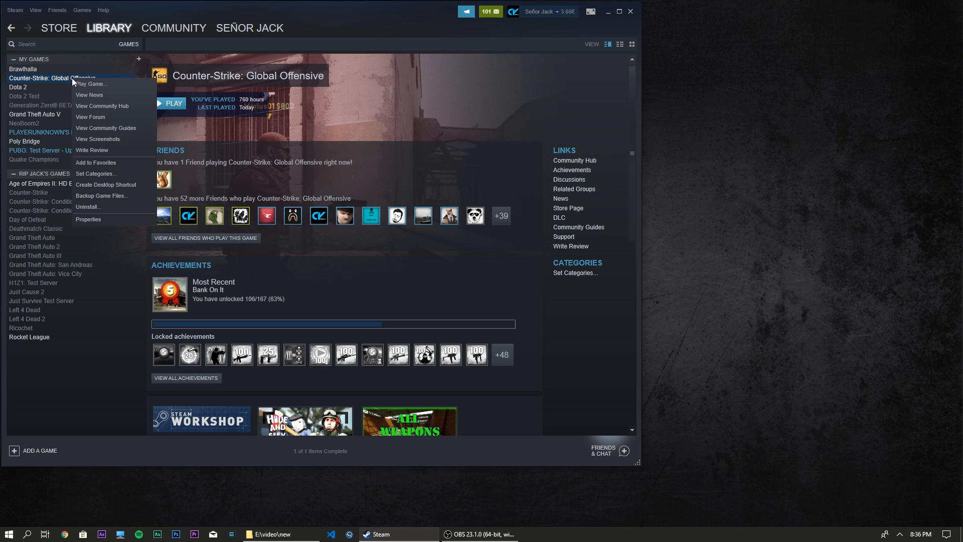
left_click(87, 219)
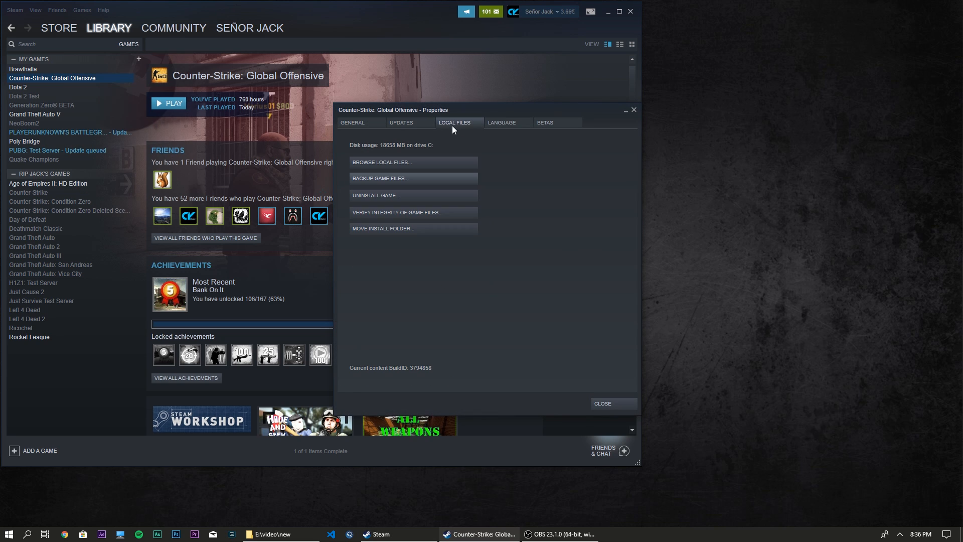
mouse_move(396, 212)
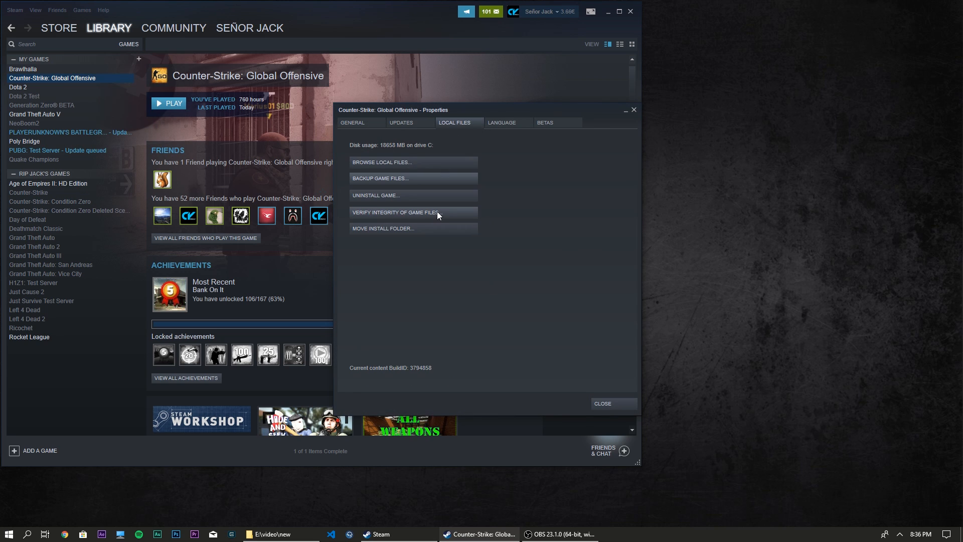
left_click(395, 212)
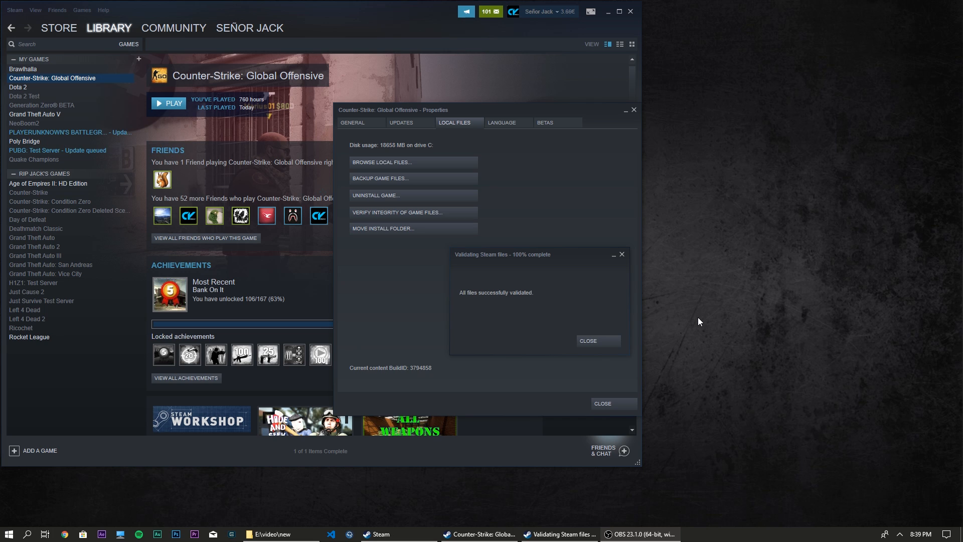
left_click(353, 123)
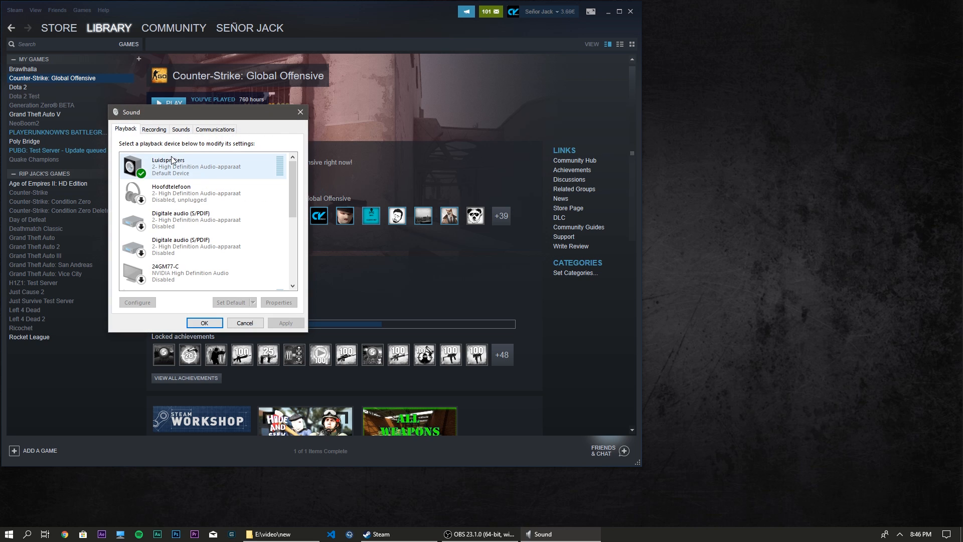
mouse_move(194, 167)
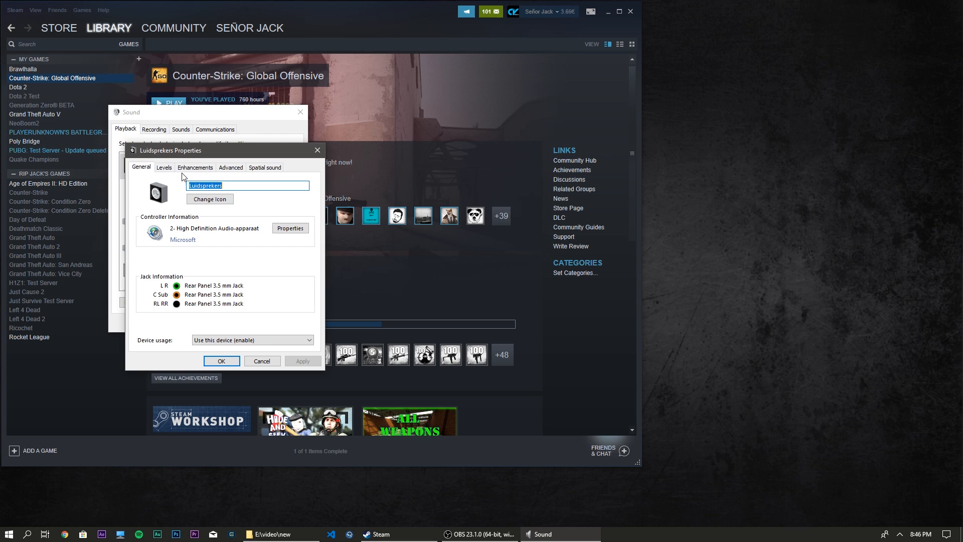
Review another tab of the Luidsprekers speaker properties and close Sound with OK
left_click(195, 167)
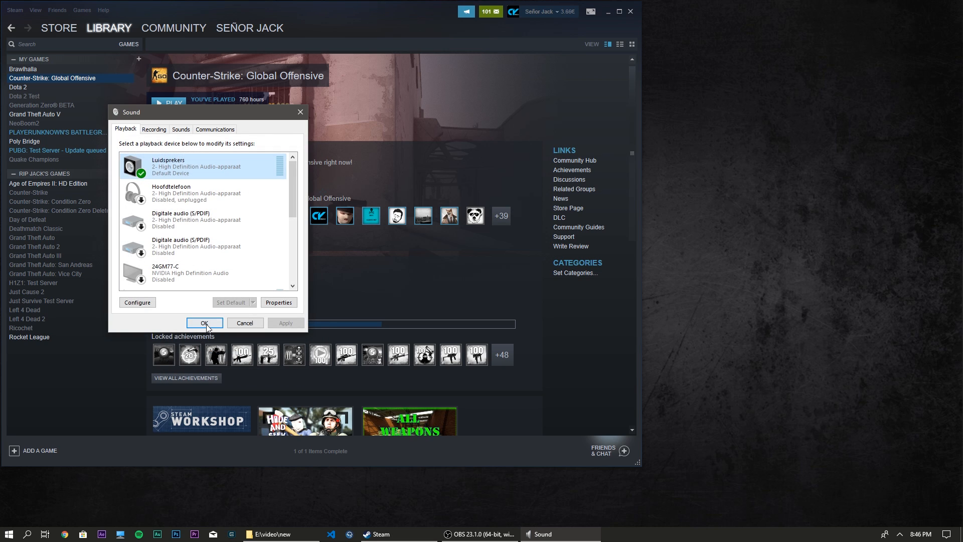
left_click(205, 323)
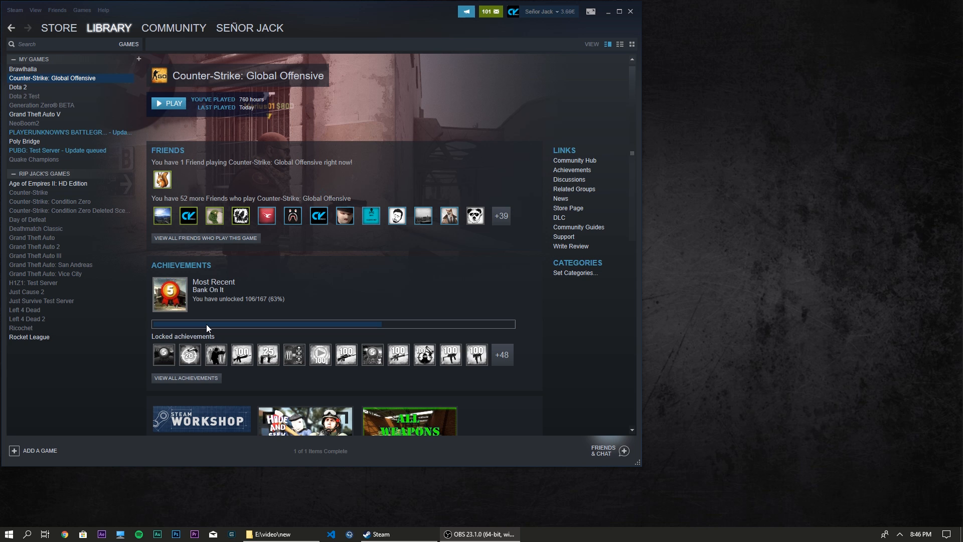
mouse_move(9, 534)
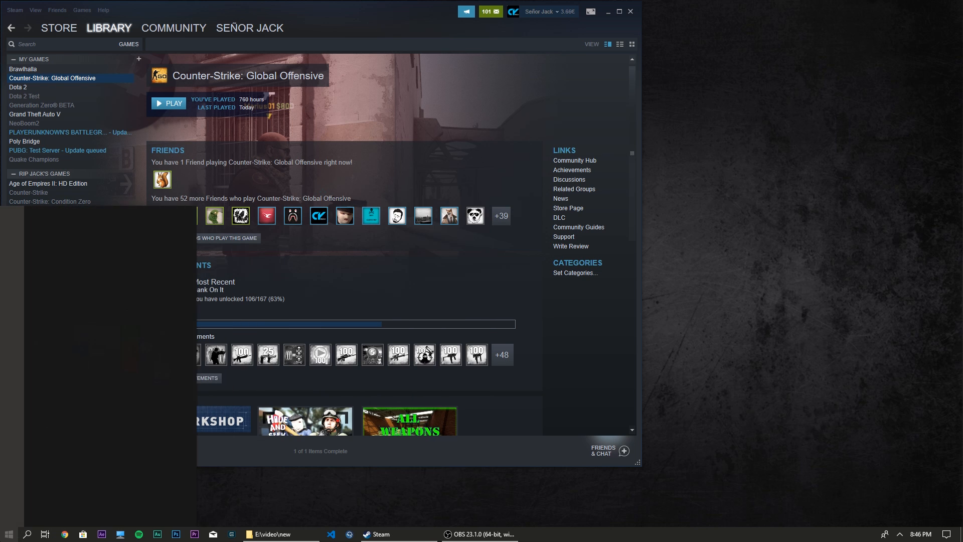
Search Start for 'power' and reach the power plan choices showing High performance
type("power")
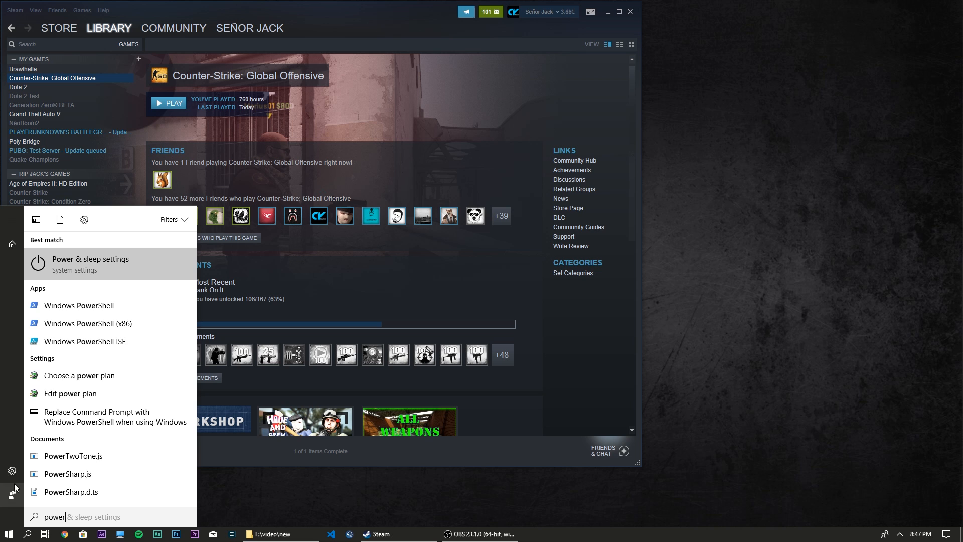
mouse_move(110, 376)
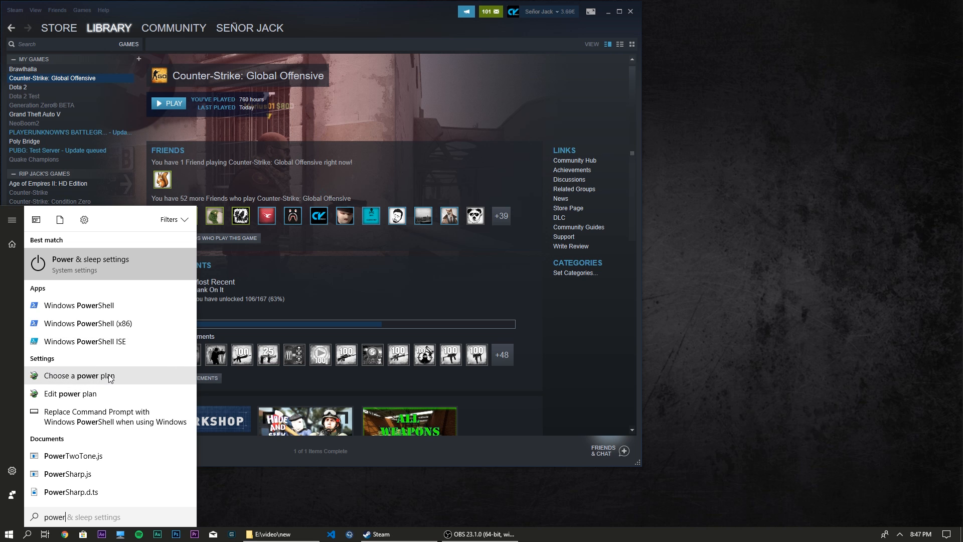
left_click(79, 375)
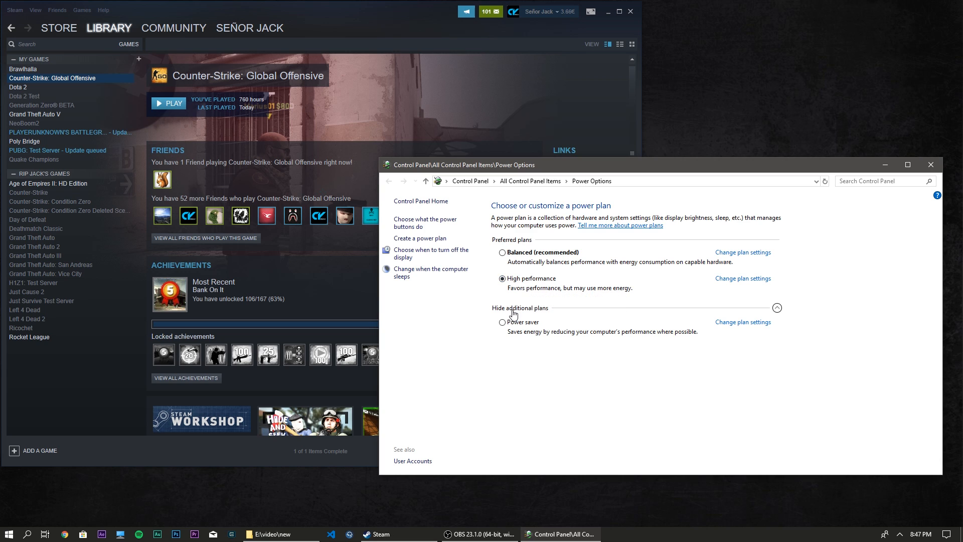
mouse_move(517, 296)
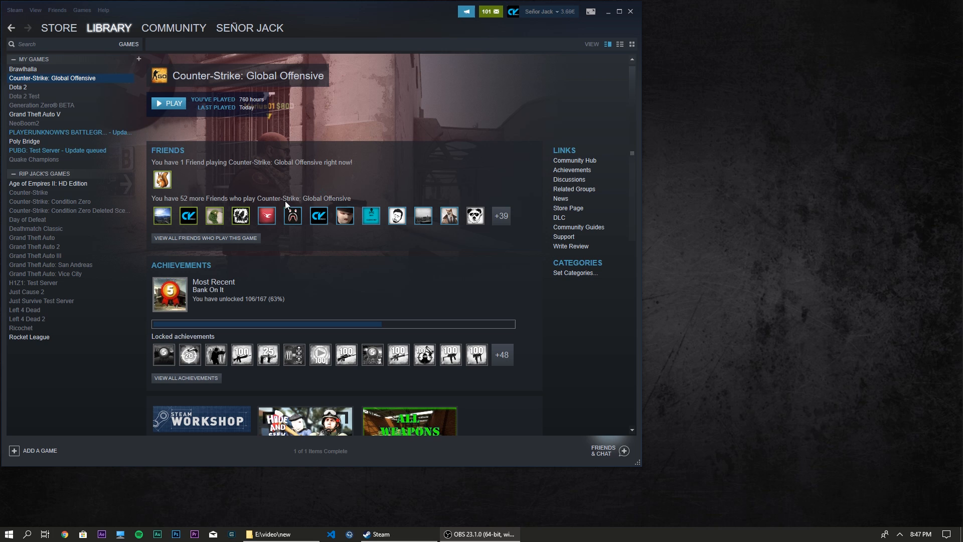
mouse_move(79, 81)
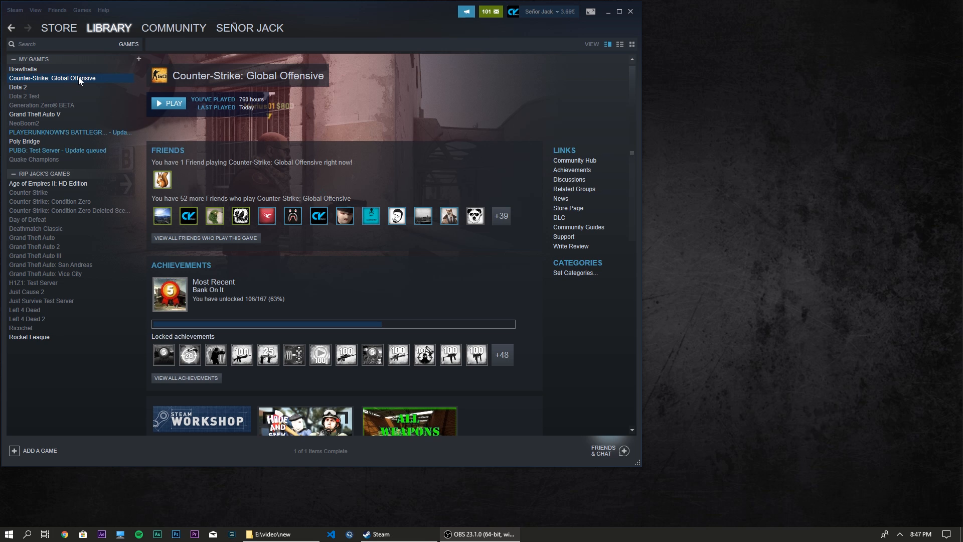
Set CS:GO's launch options to -novid via its Properties and confirm
right_click(52, 79)
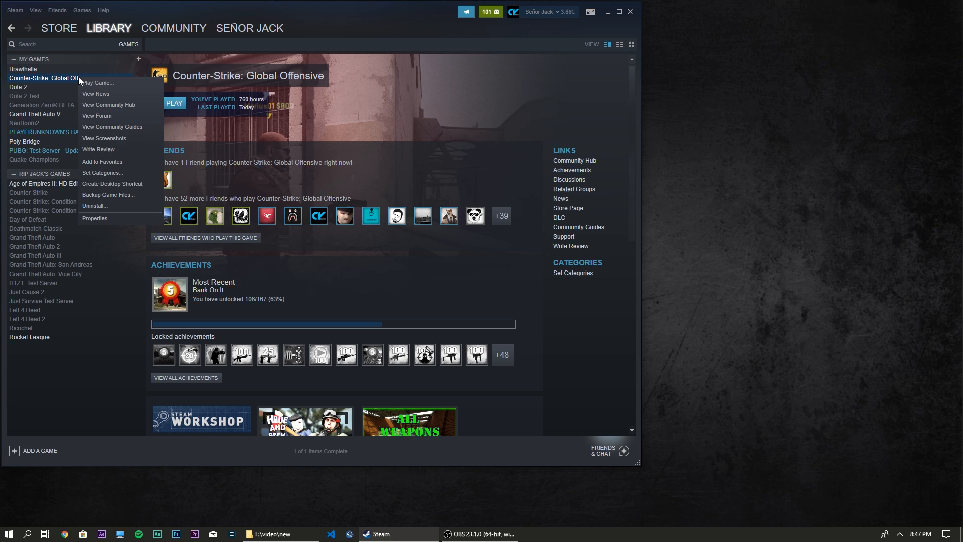
mouse_move(98, 83)
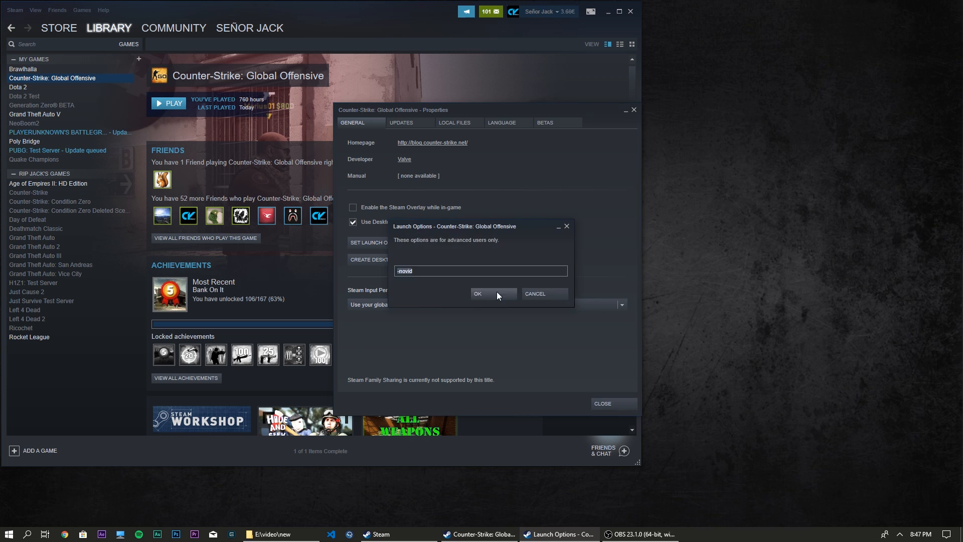
left_click(477, 294)
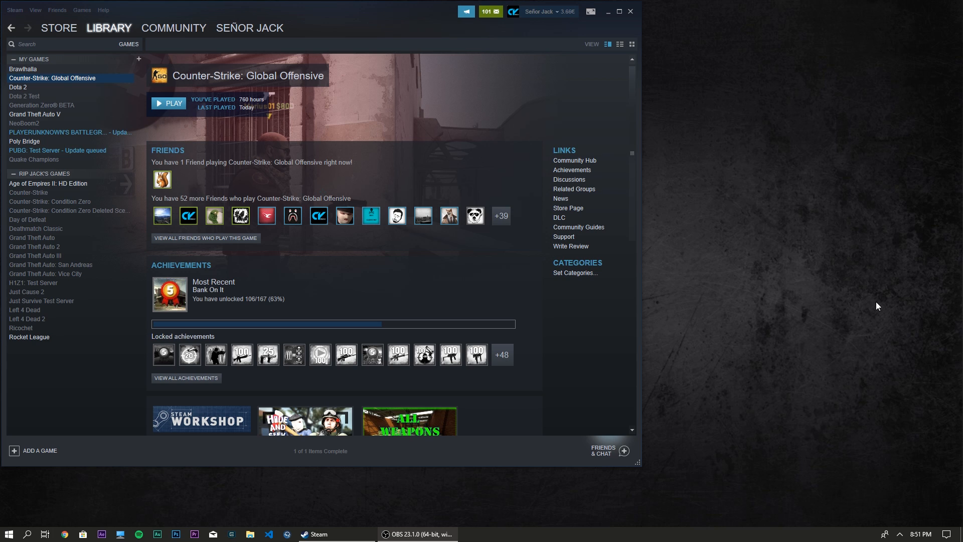
mouse_move(719, 244)
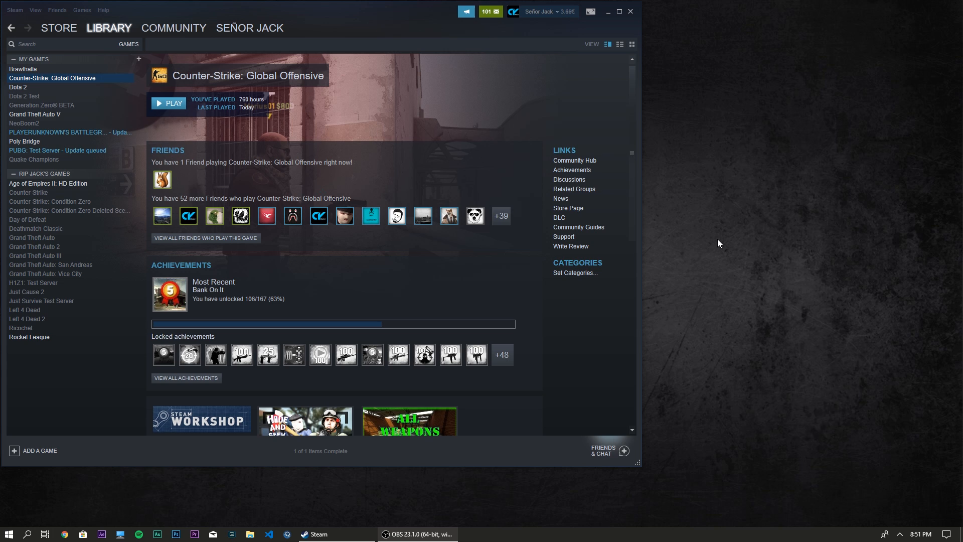
mouse_move(696, 236)
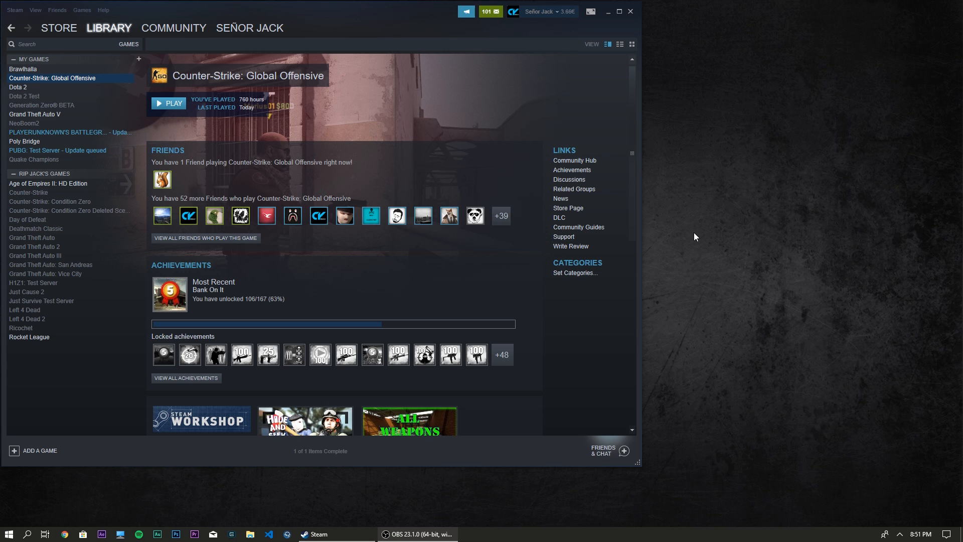
In NVIDIA Control Panel, use my preference and slide image settings fully to Performance
right_click(695, 236)
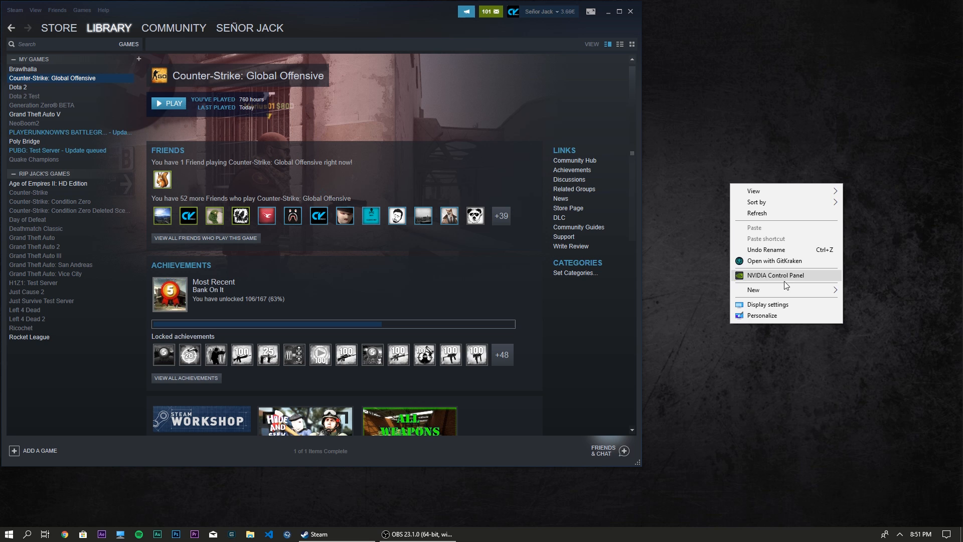
left_click(666, 235)
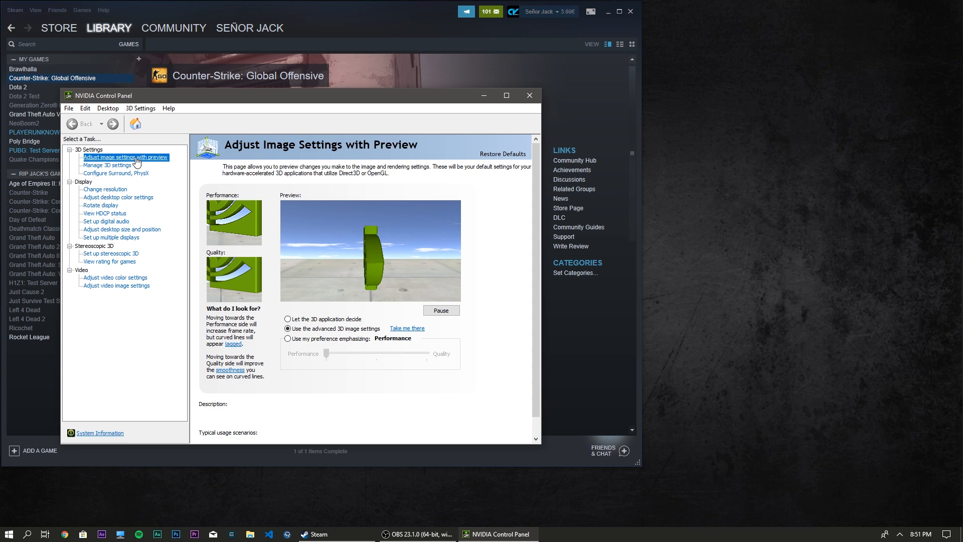
left_click(287, 338)
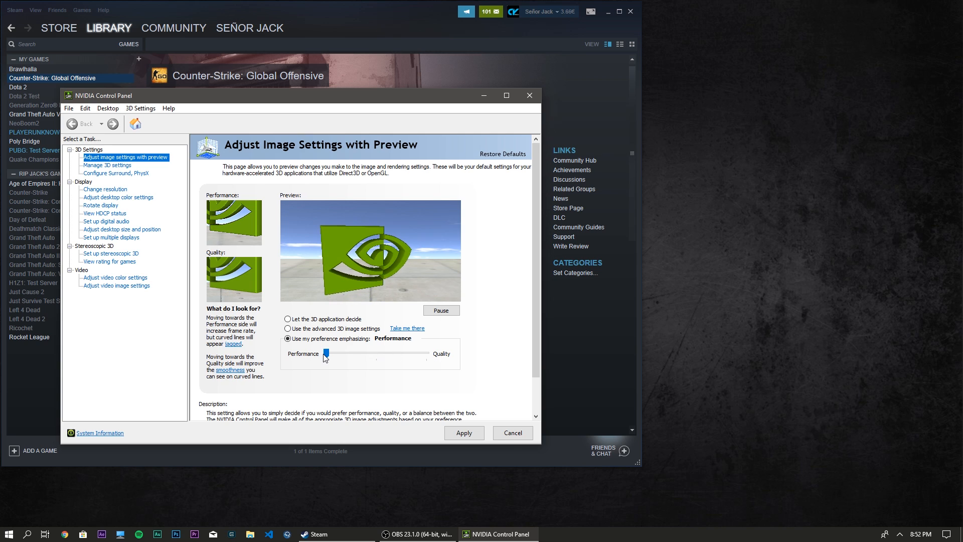
left_click_drag(325, 353, 427, 354)
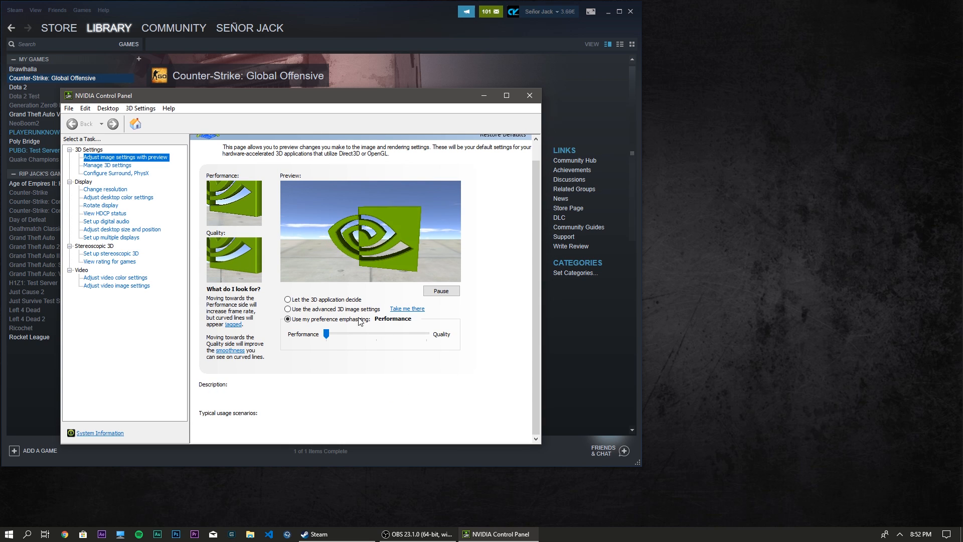
Review the global Manage 3D settings list
left_click(107, 165)
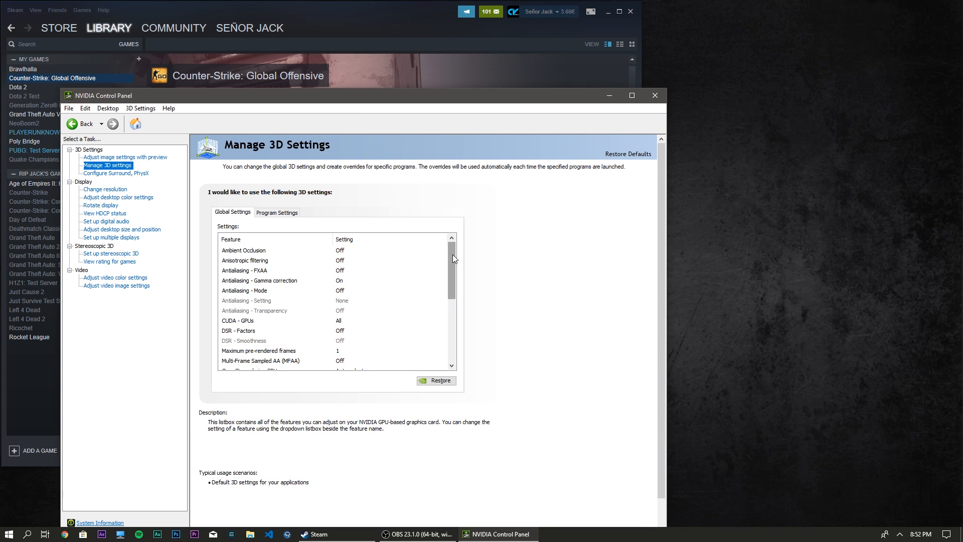
scroll("down", 3)
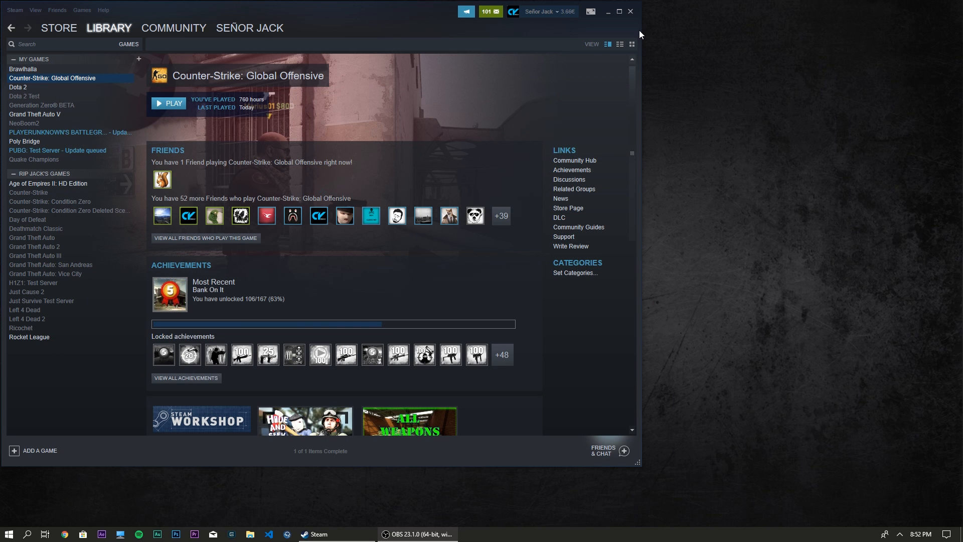
Launch Counter-Strike: Global Offensive from the Steam library
left_click(168, 104)
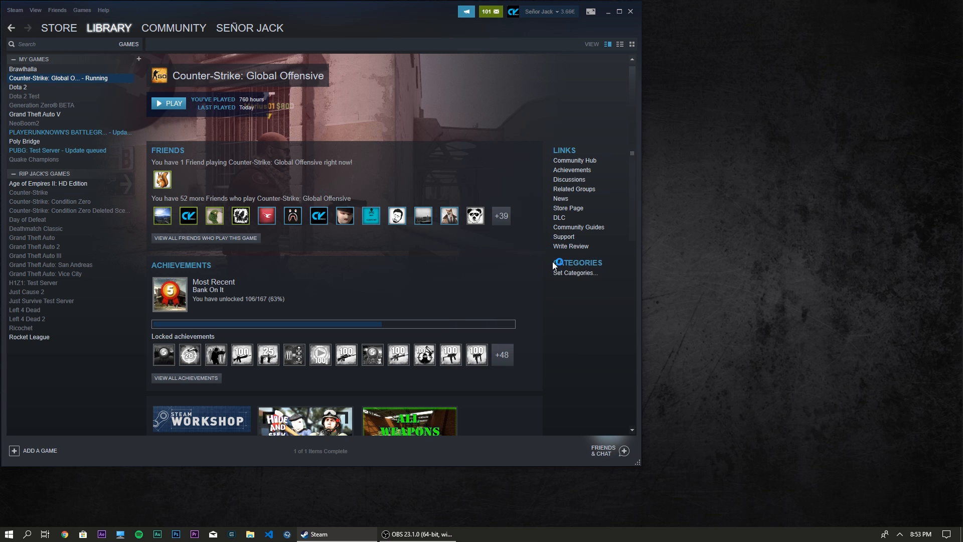
left_click(169, 104)
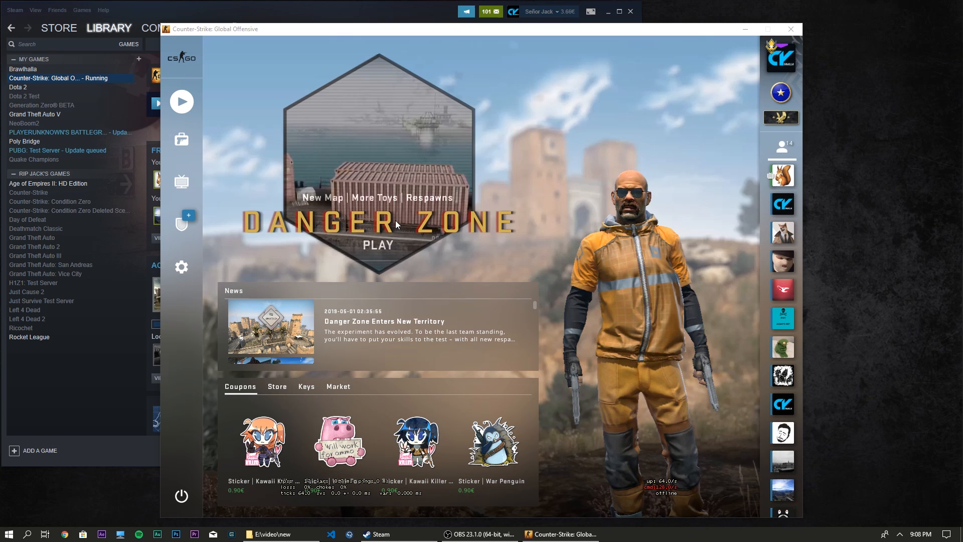
mouse_move(181, 266)
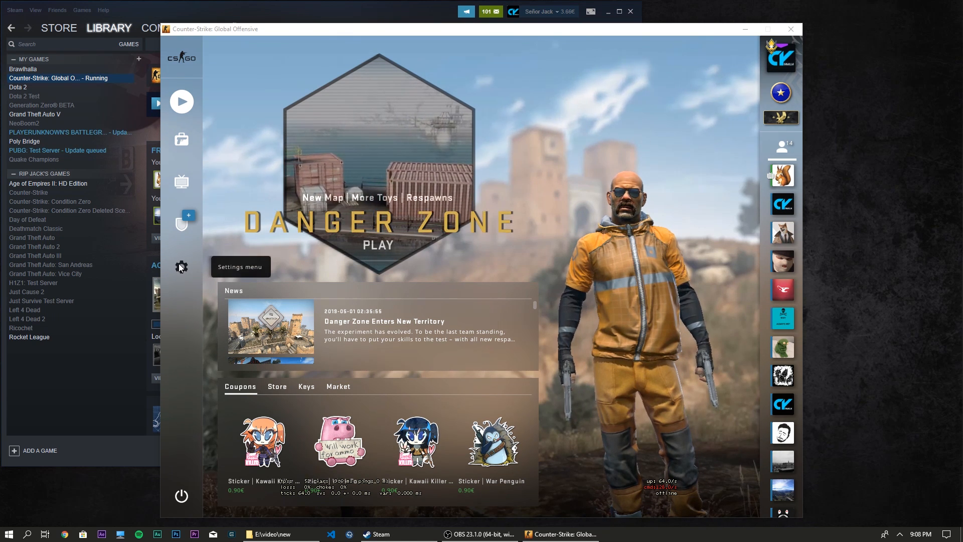
Go to Game Settings > Hud, showing HUD scale 0.95 and background alpha 0.00
left_click(181, 266)
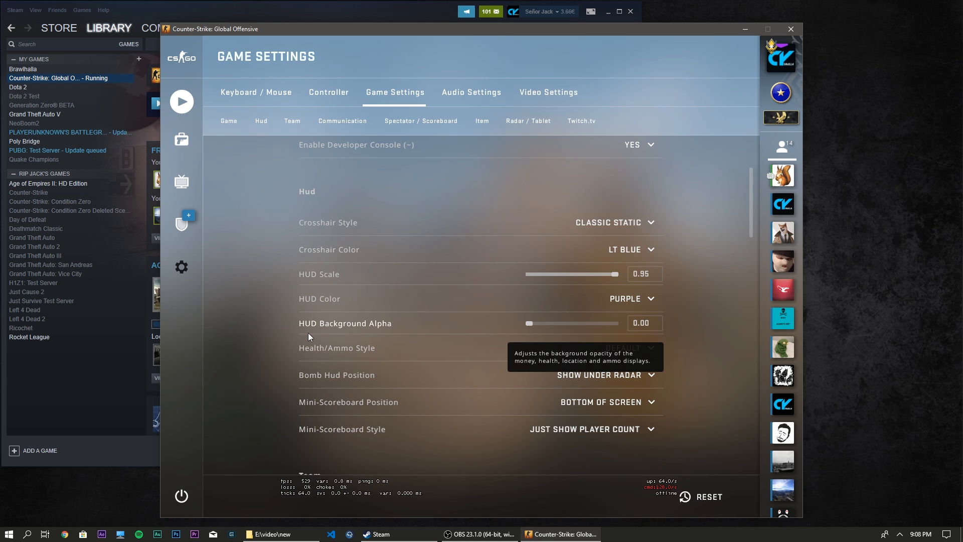
left_click(643, 323)
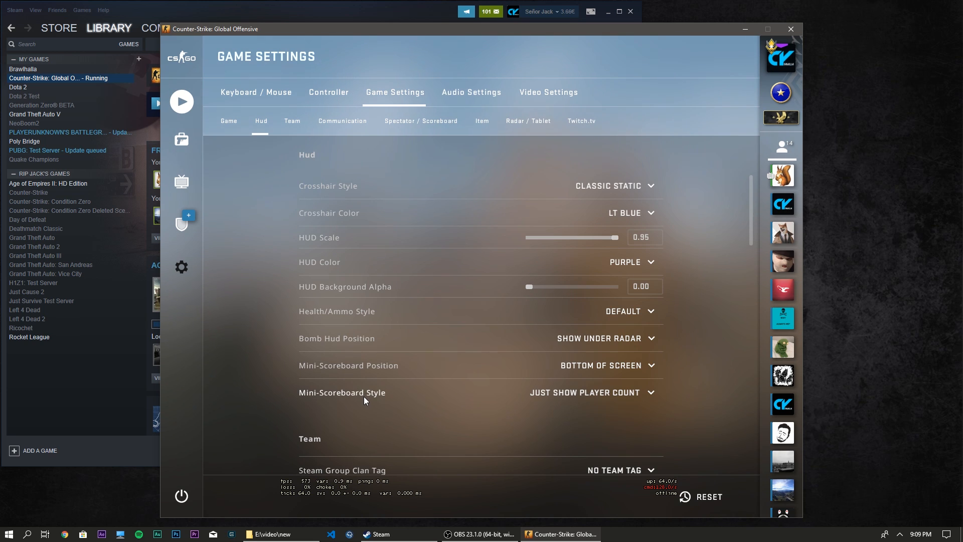
mouse_move(338, 391)
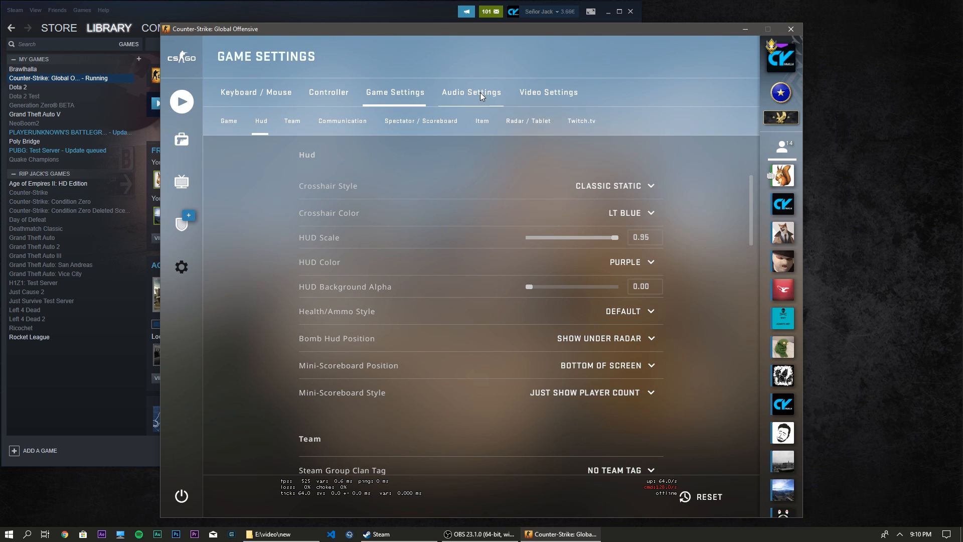
Review Audio Settings: master volume 100%, stereo headphones, 3D audio processing off
left_click(471, 93)
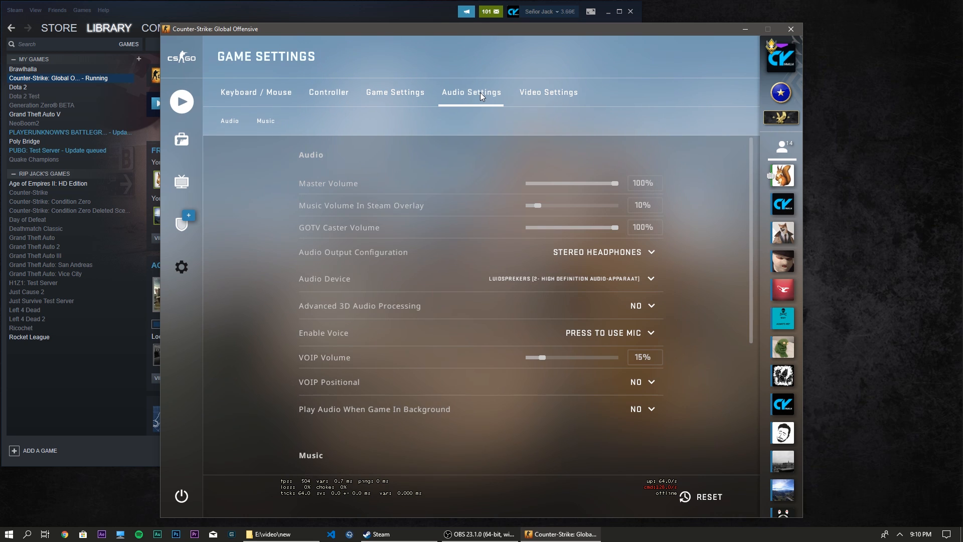
mouse_move(390, 315)
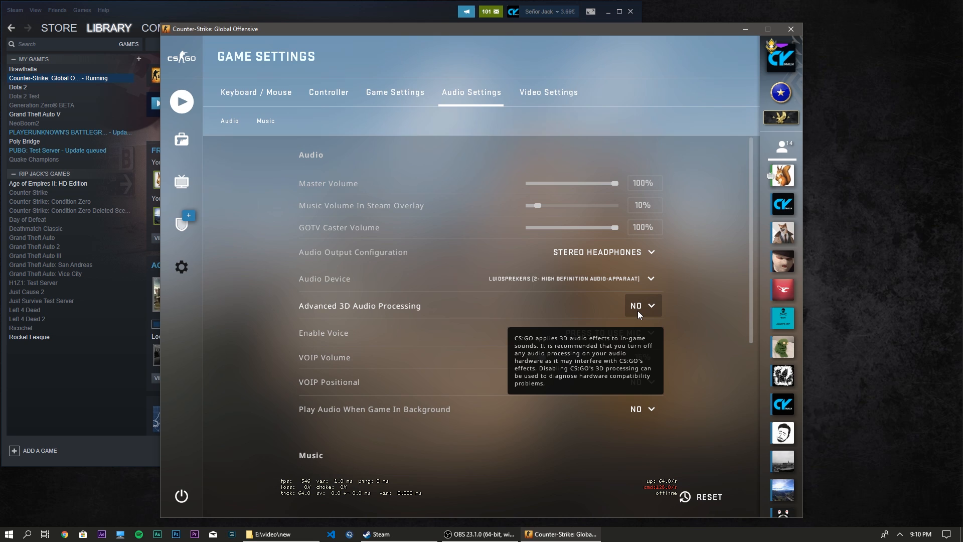
mouse_move(368, 311)
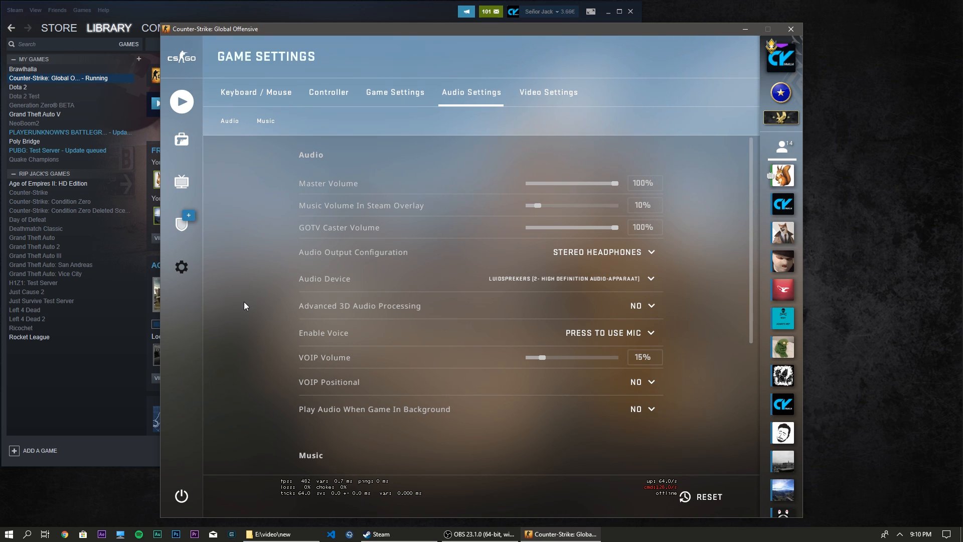
mouse_move(547, 92)
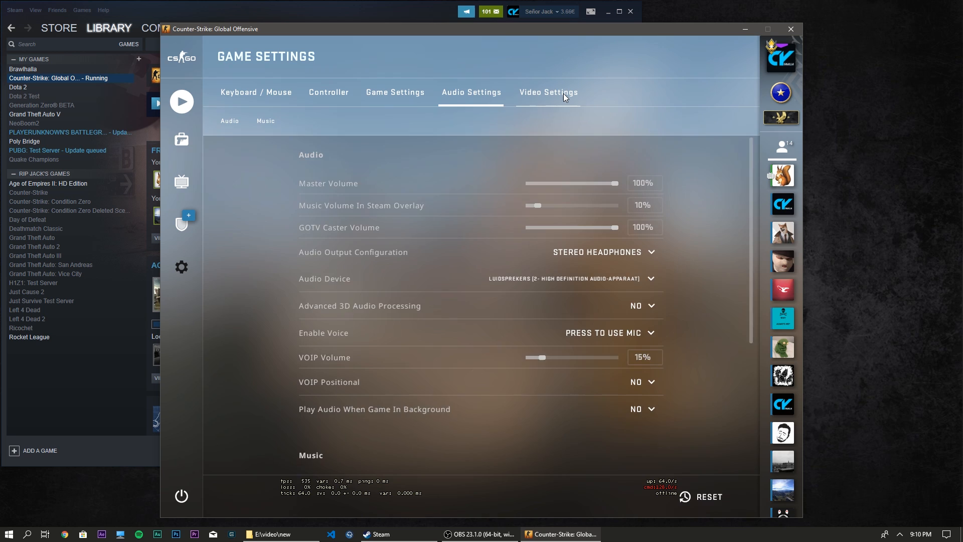
Review Video Settings (4:3, 1280X960, low detail) and list the Display Mode choices
left_click(547, 91)
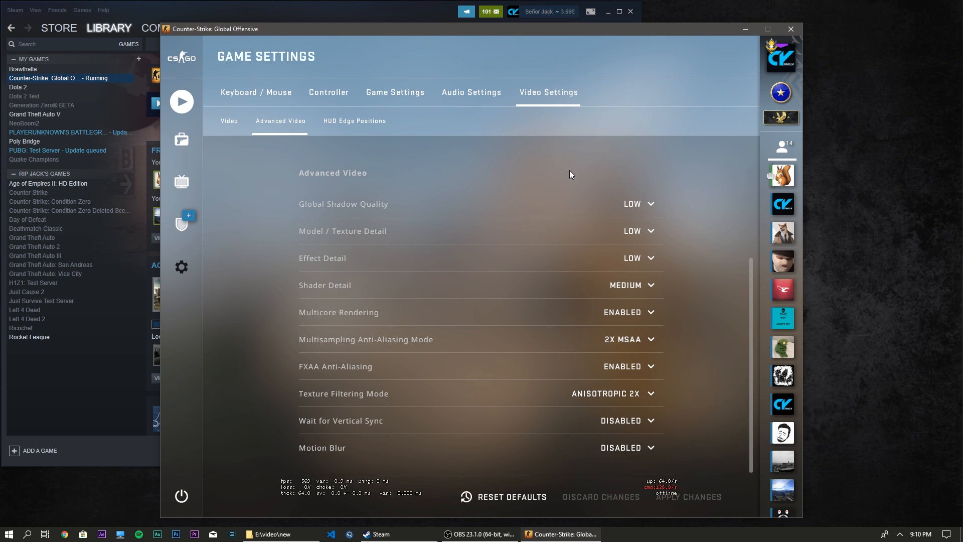
mouse_move(221, 391)
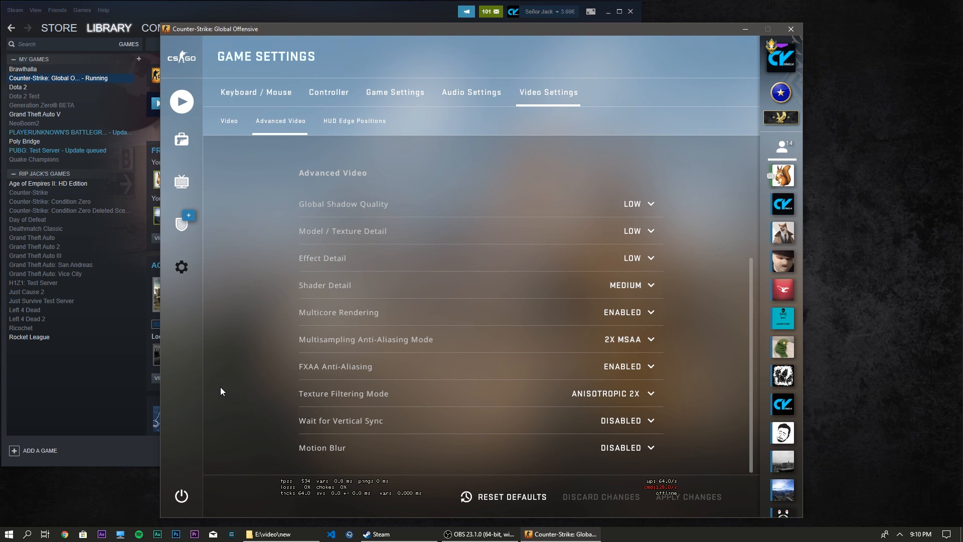
scroll("up", 3)
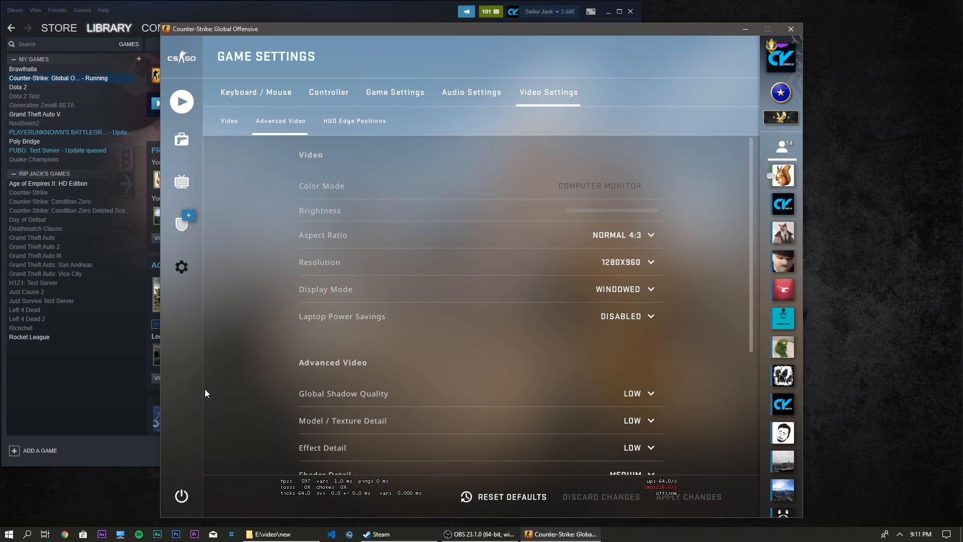
mouse_move(215, 364)
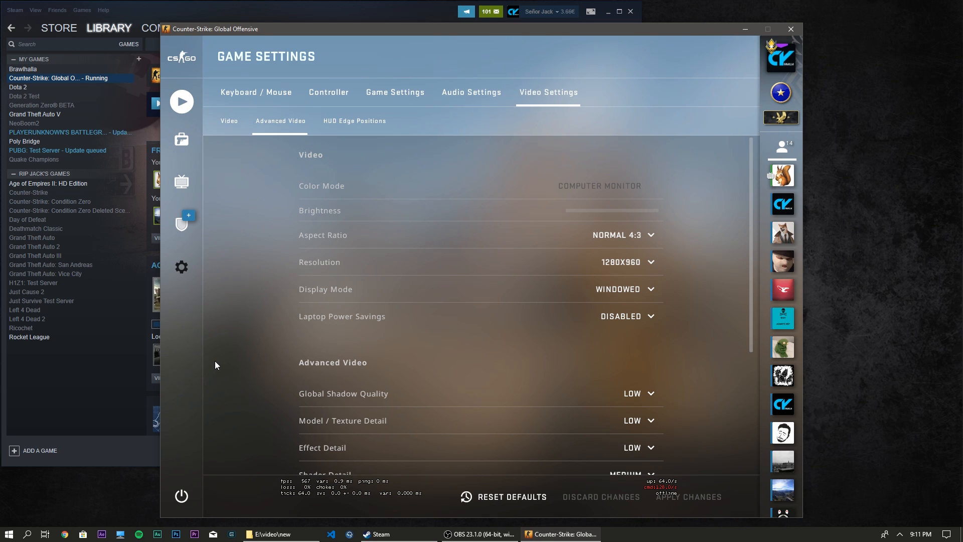
mouse_move(285, 298)
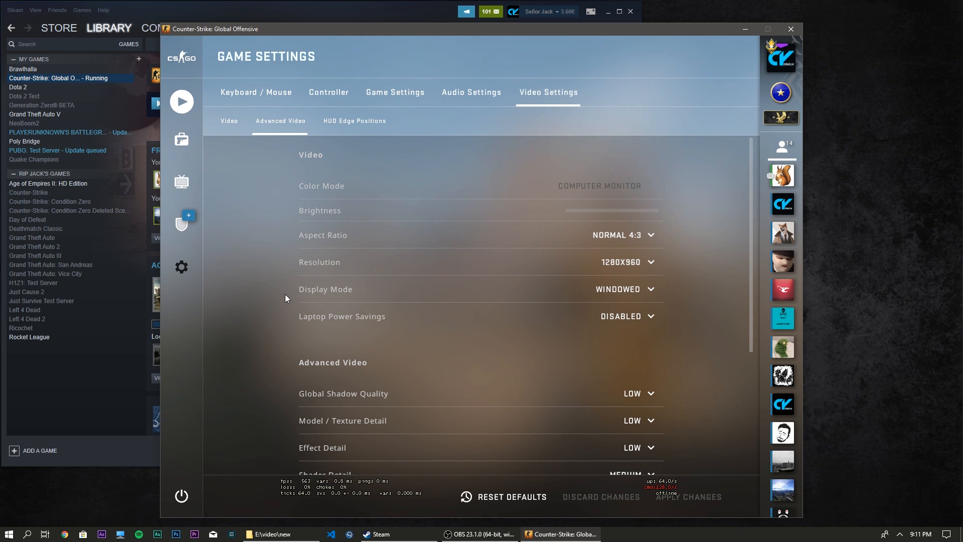
left_click(622, 289)
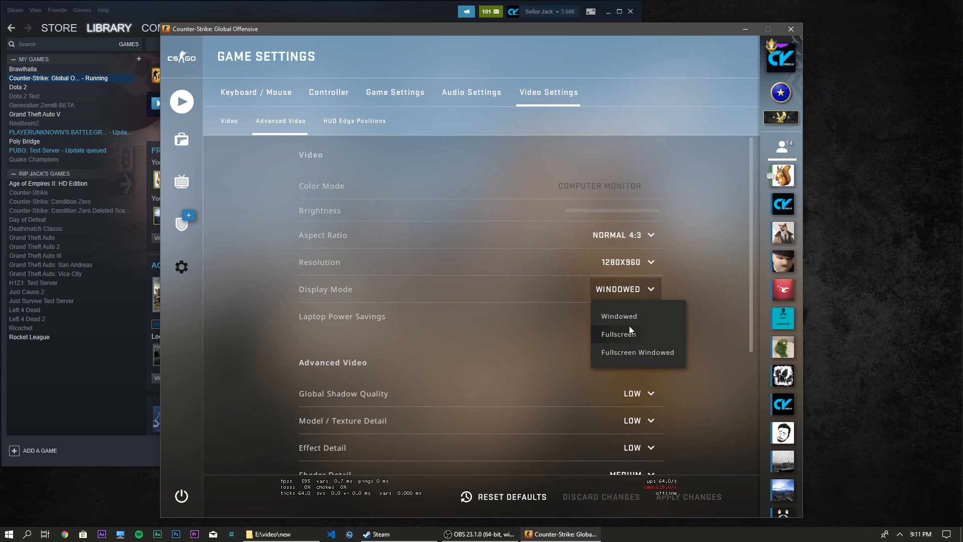